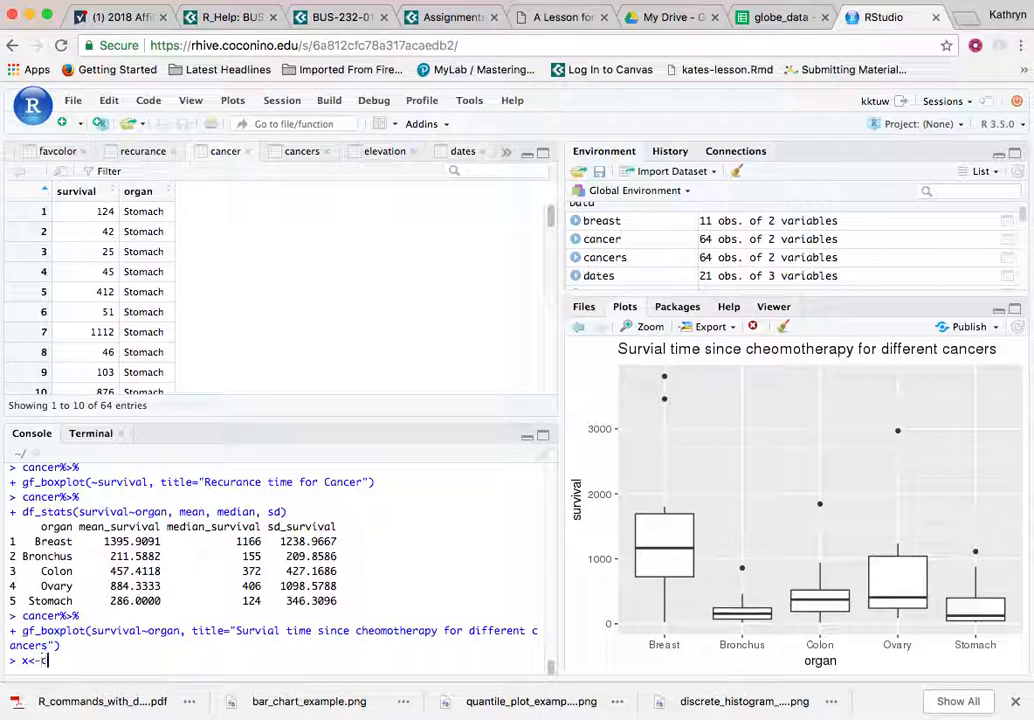
# Assign x the vector c(2, 3, 4, 5, 6, 7) in the console
pyautogui.write('()')
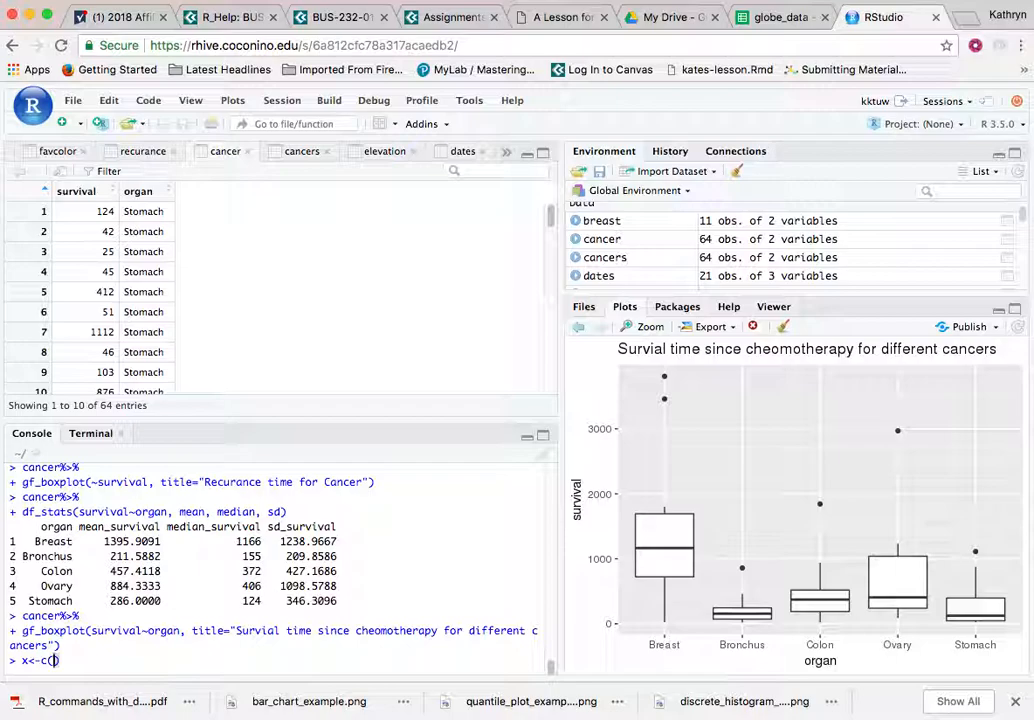
pyautogui.write('2,')
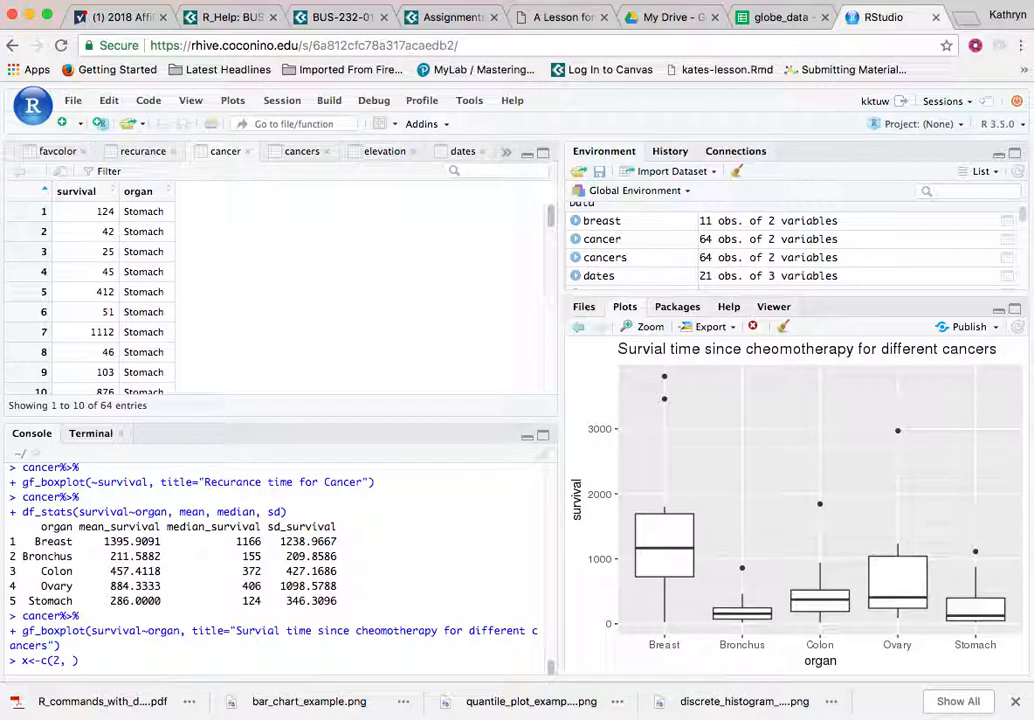
pyautogui.write('3,')
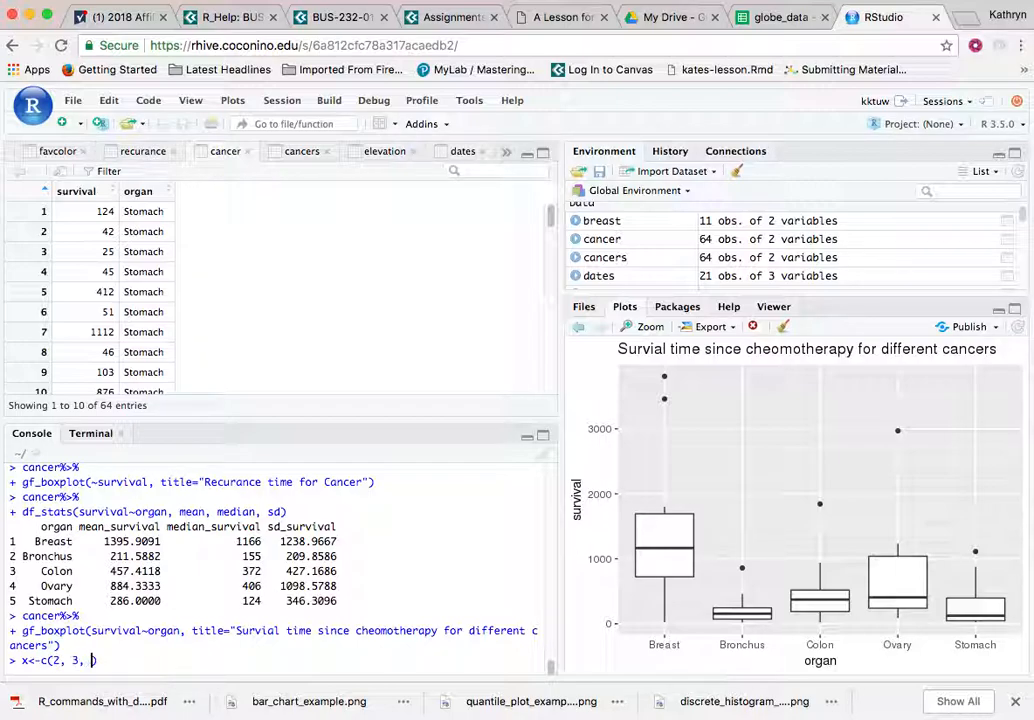
pyautogui.write('4, 5, 6,')
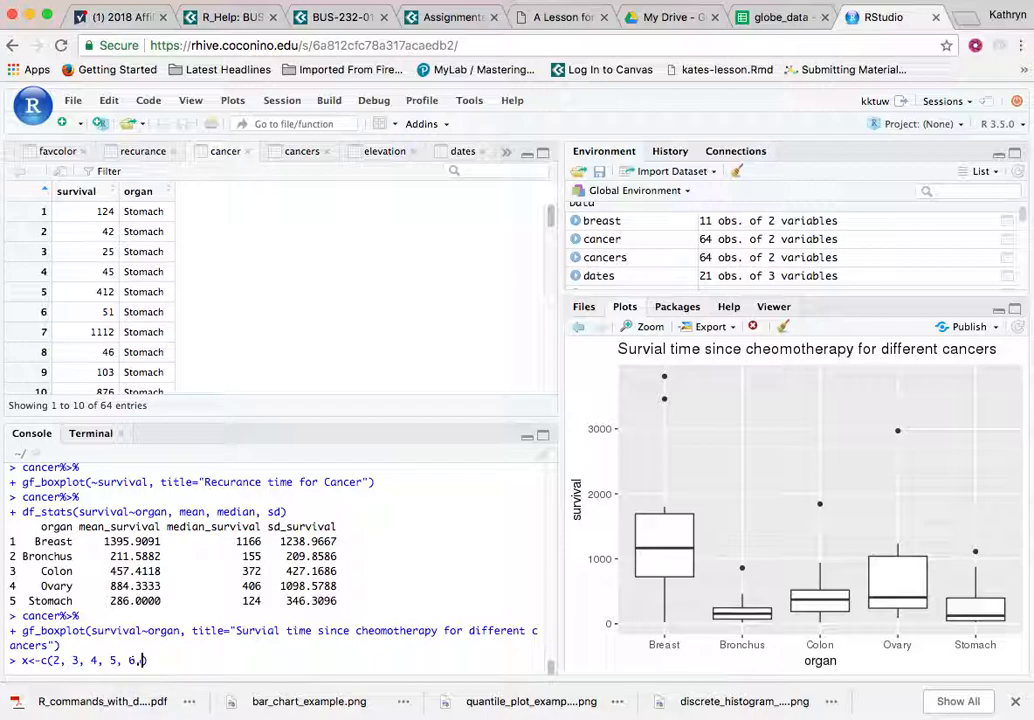
pyautogui.write('7)')
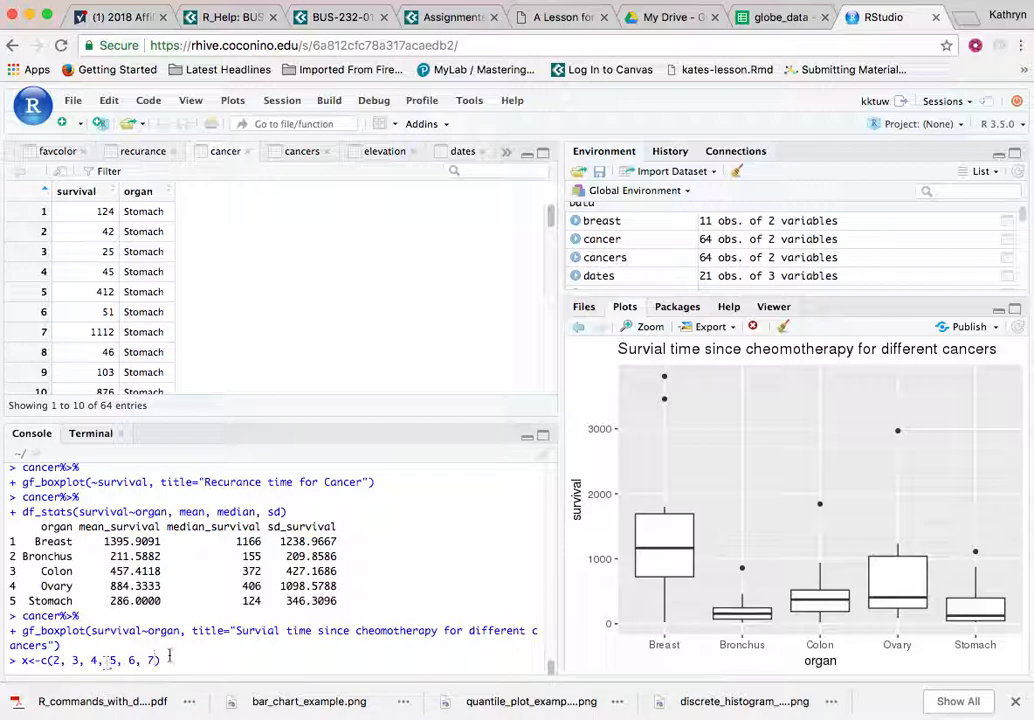
pyautogui.moveTo(184, 656)
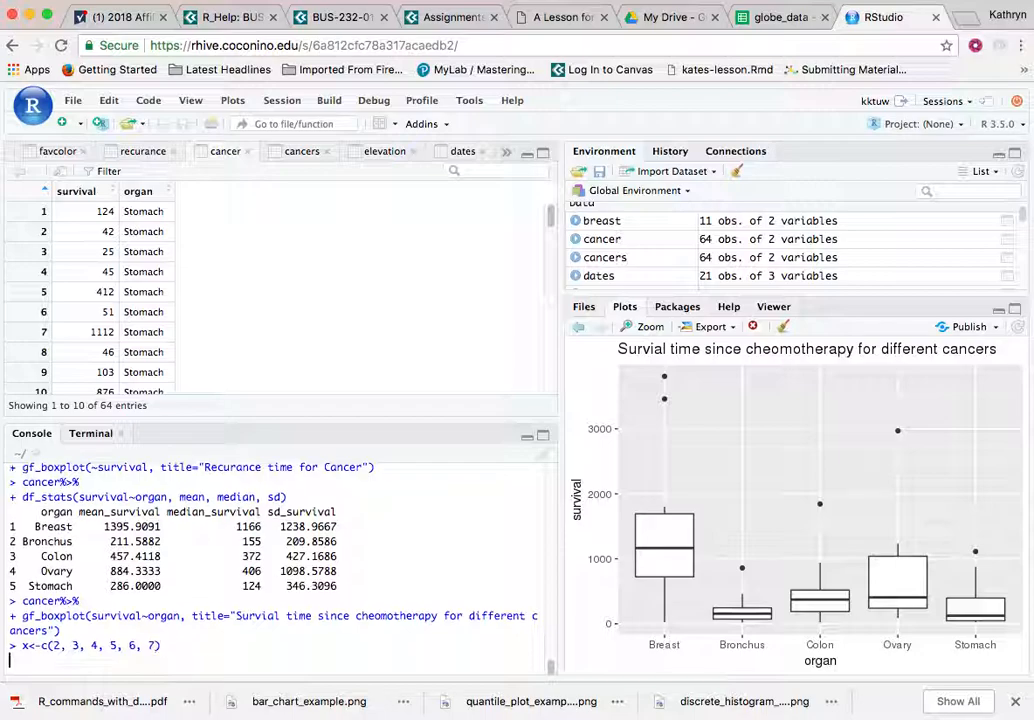
# Assign p the vector c(0.42, 0.23, 0.21, 0.10, 0.03, 0.01) and run it
pyautogui.write('t')
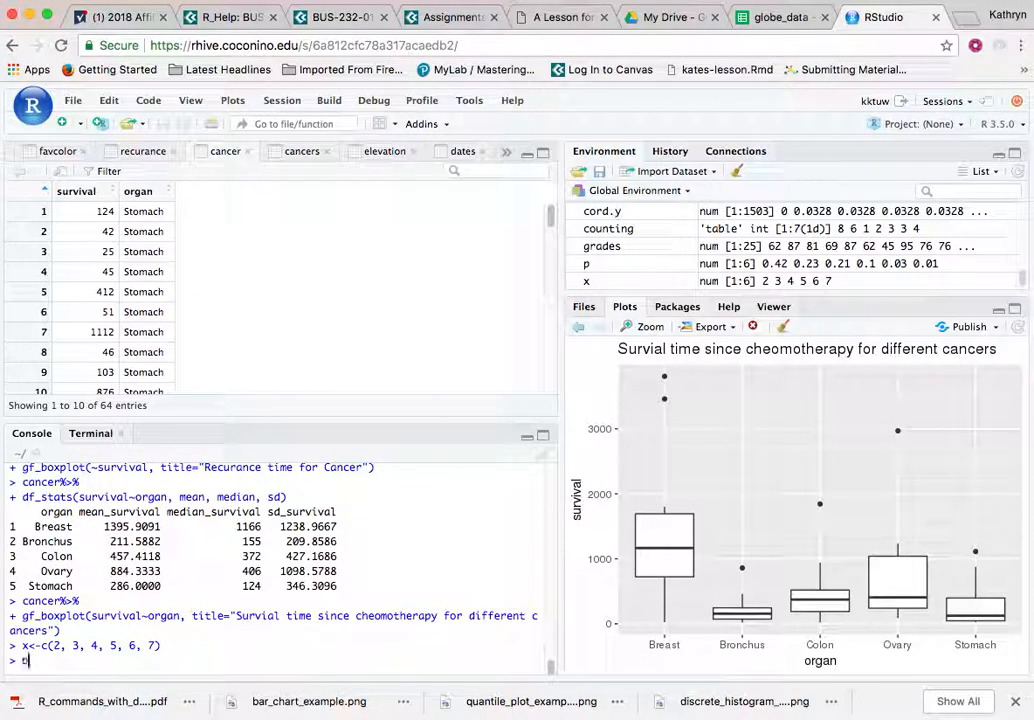
pyautogui.write('p<-')
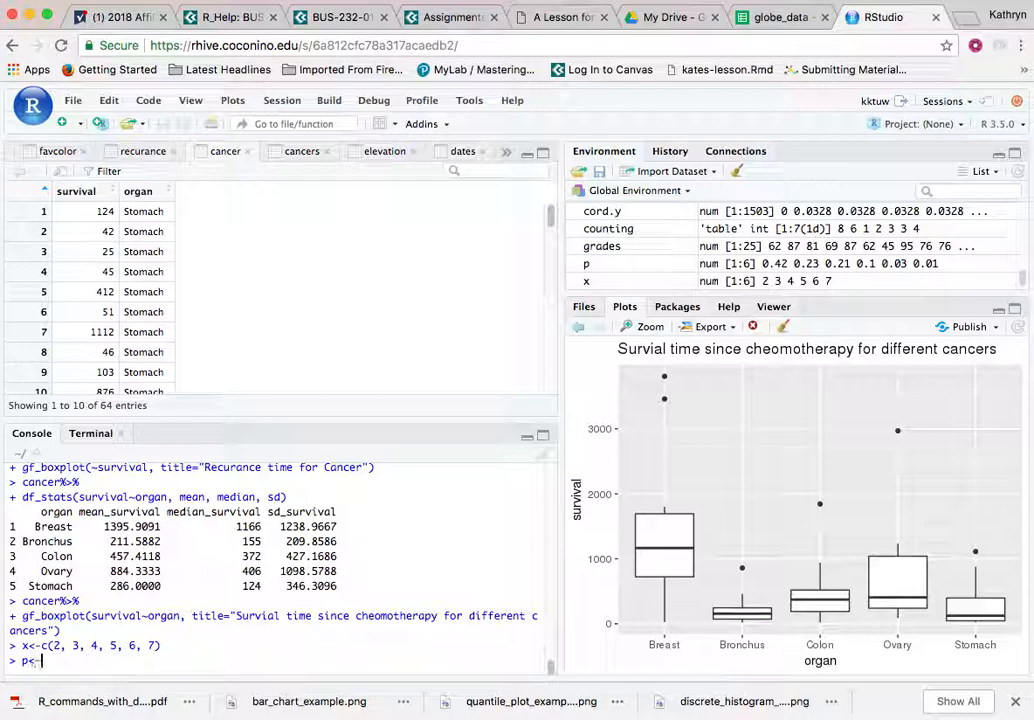
pyautogui.write('c()')
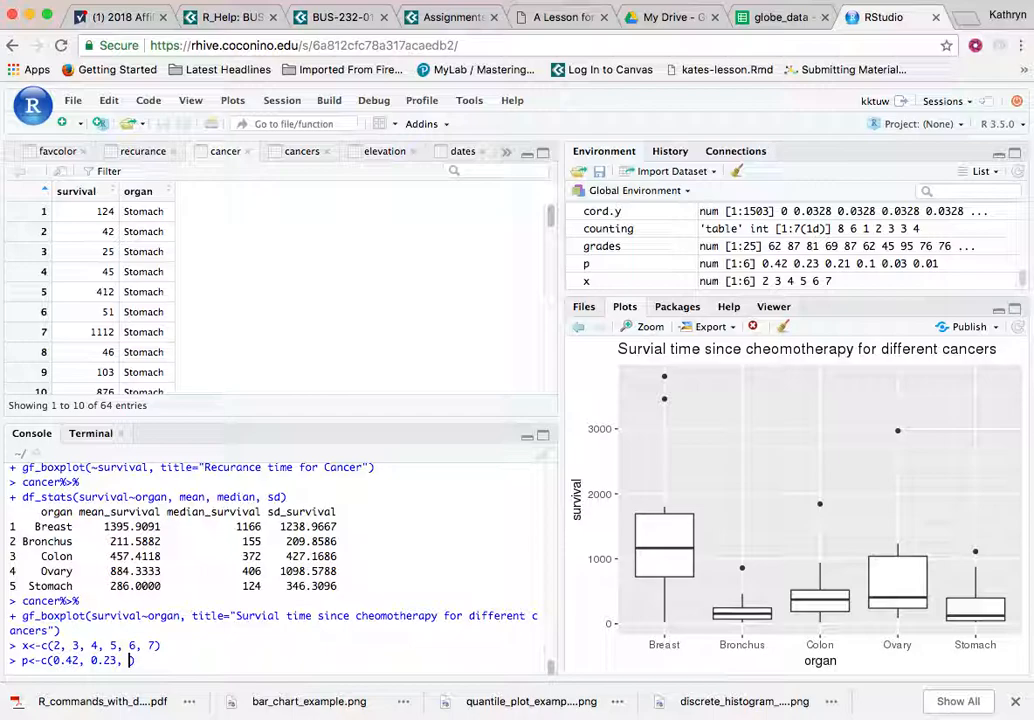
pyautogui.write('0.21,')
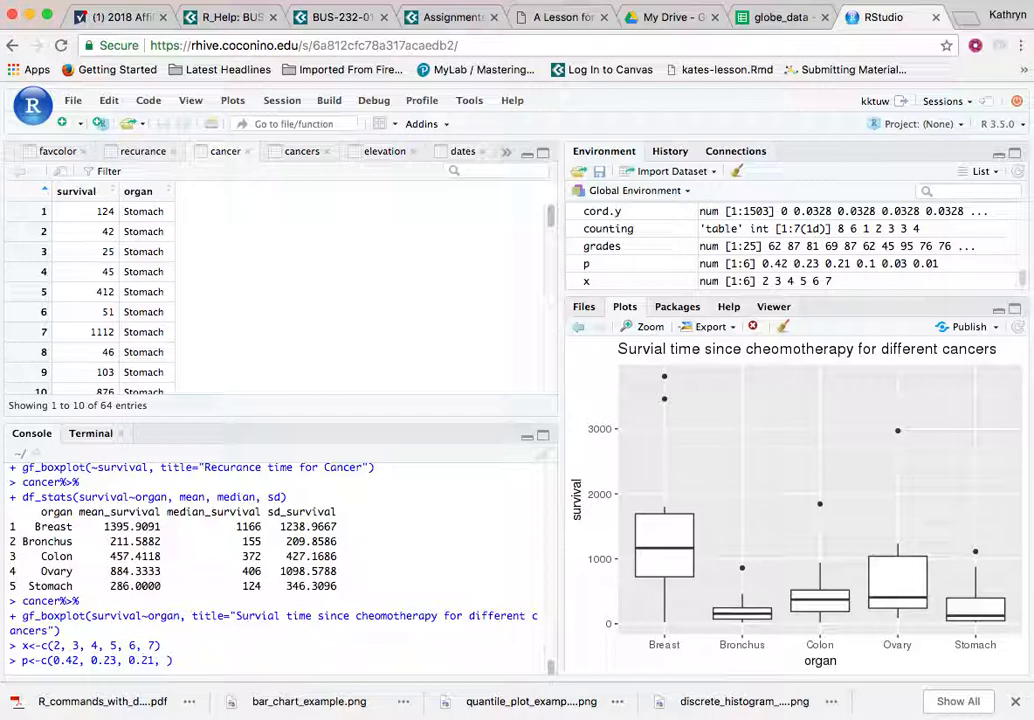
pyautogui.write('0.10,')
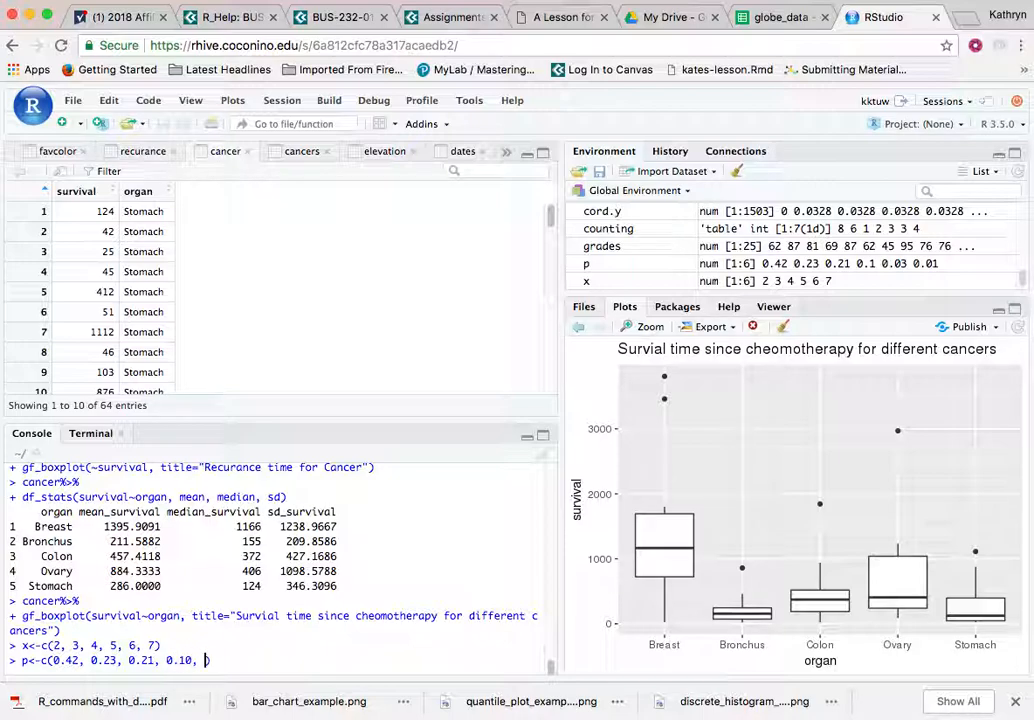
pyautogui.write('0.03, 0.0')
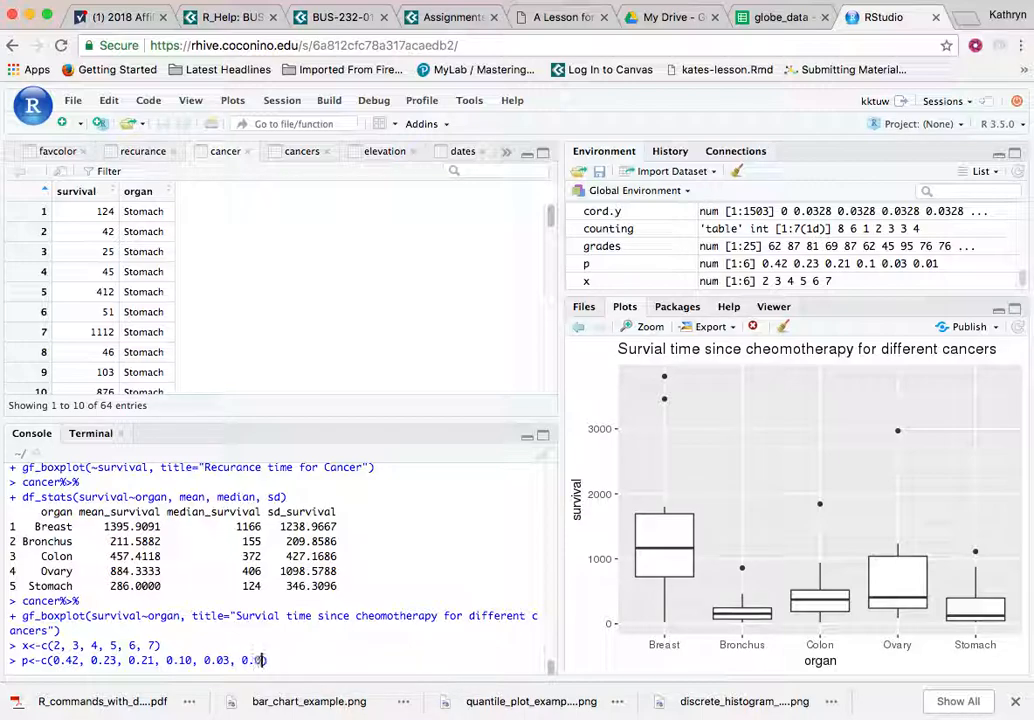
pyautogui.write('1')
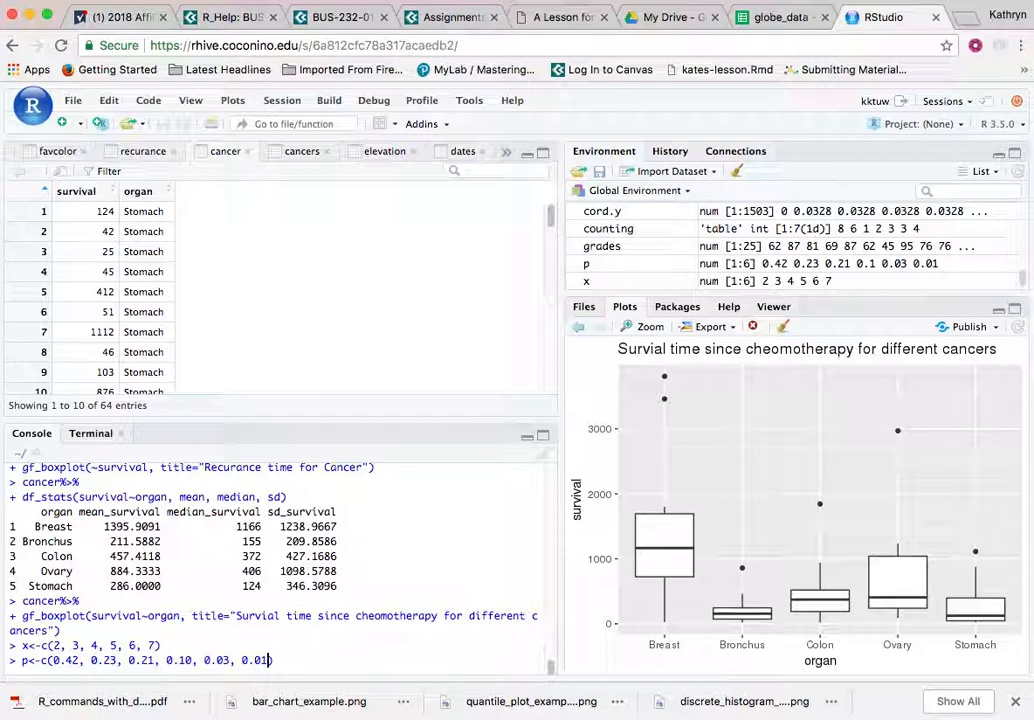
pyautogui.press('Return')
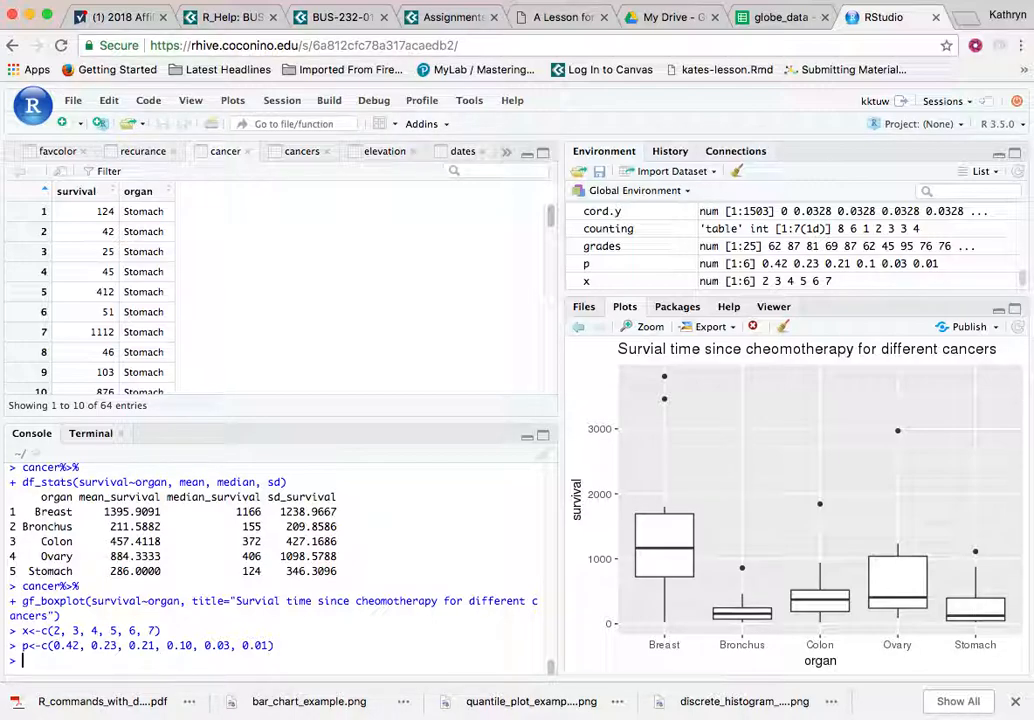
# Detach and reload Weighted.Desc.Stat from the Packages list
pyautogui.click(676, 306)
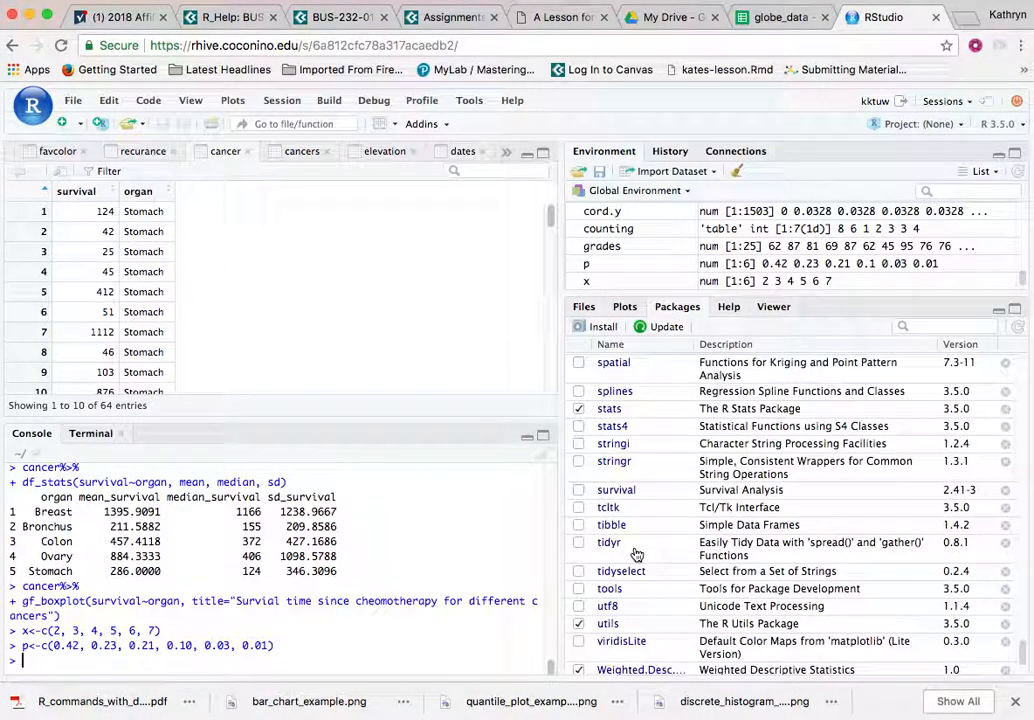
pyautogui.scroll(-3)
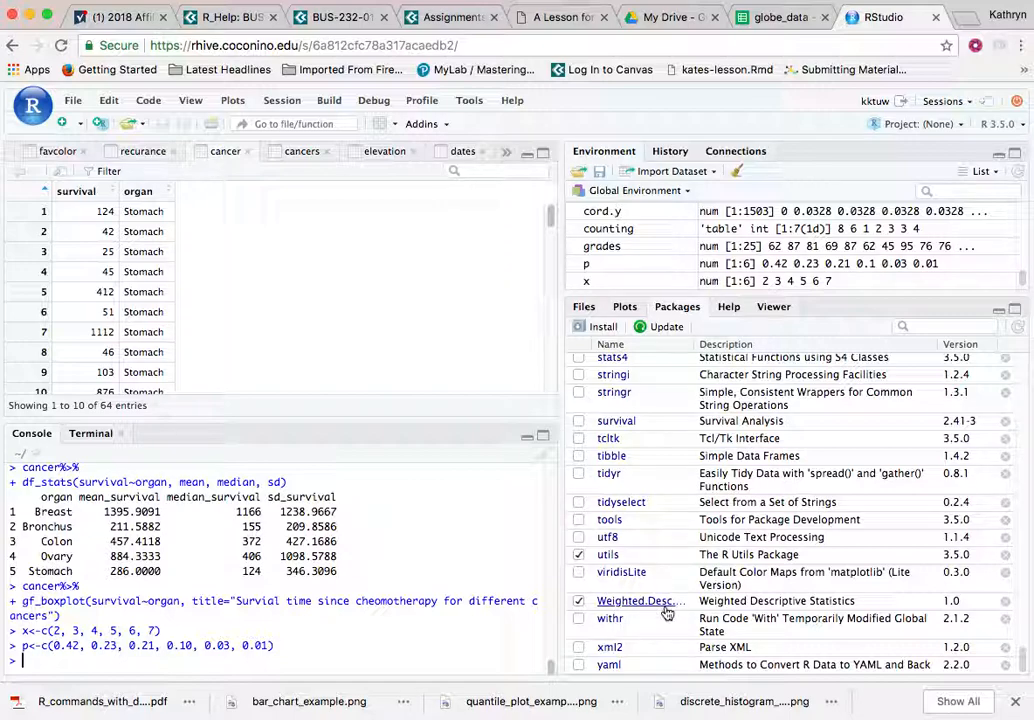
pyautogui.moveTo(664, 610)
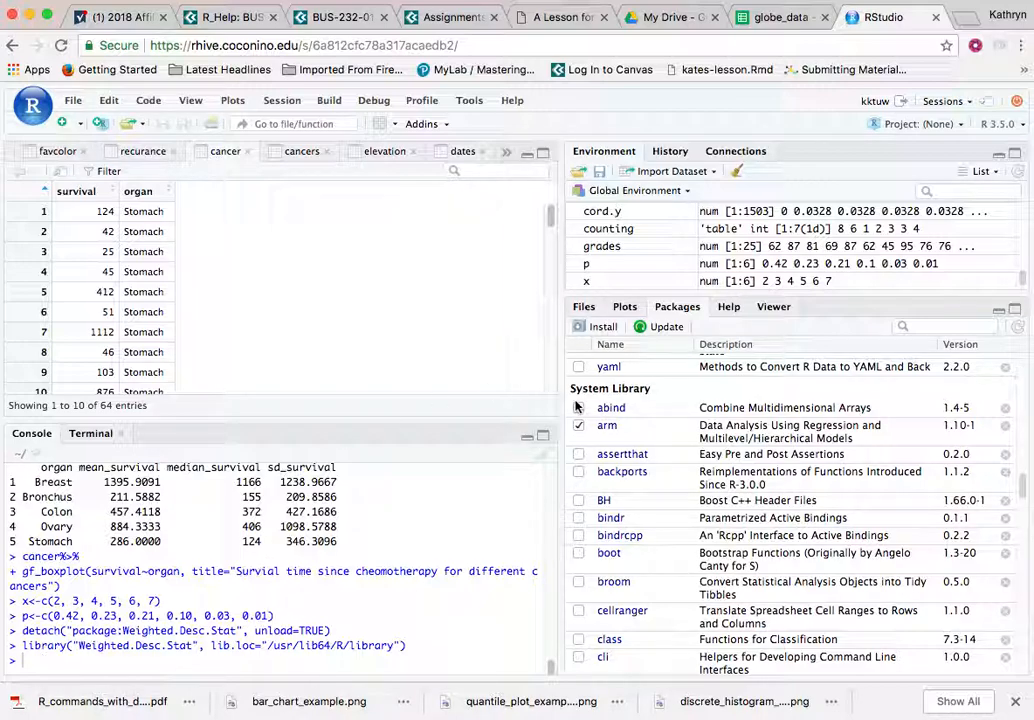
pyautogui.click(578, 424)
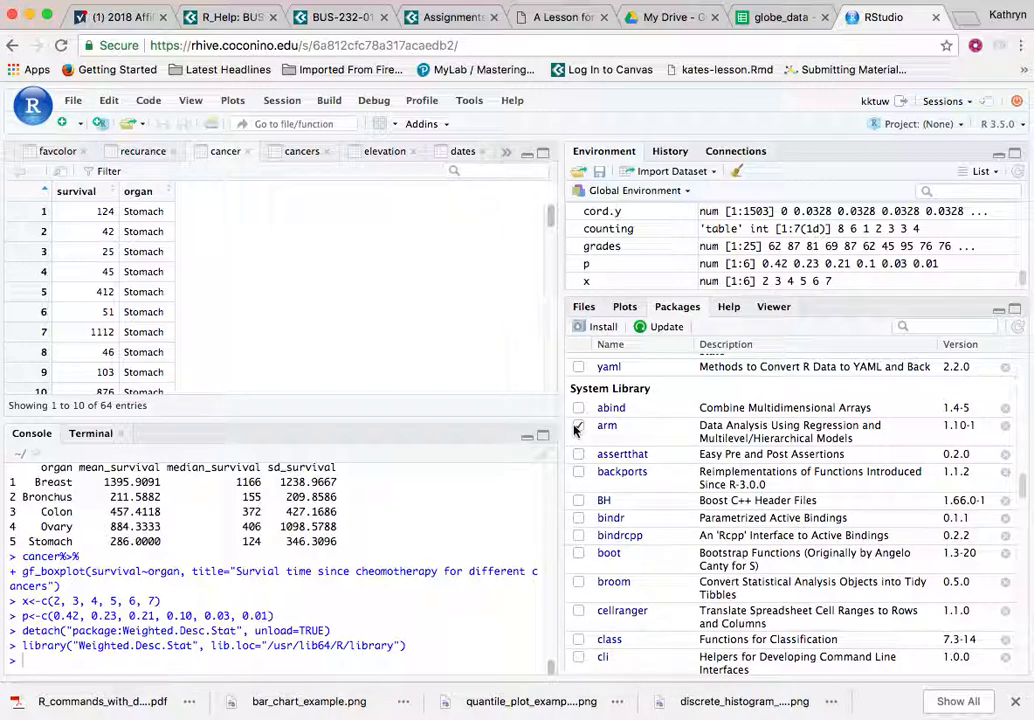
pyautogui.click(578, 424)
pyautogui.write('w.mean(')
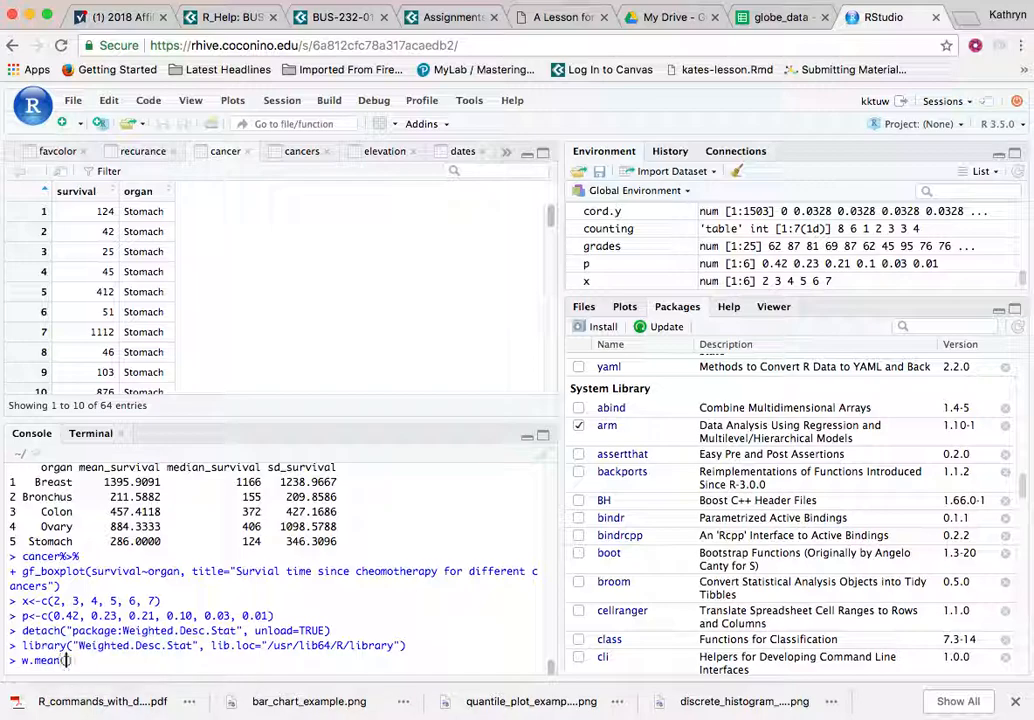
# Run w.mean(x,p) giving 3.12 and w.sd(x,p) giving about 1.202
pyautogui.write('x,p)')
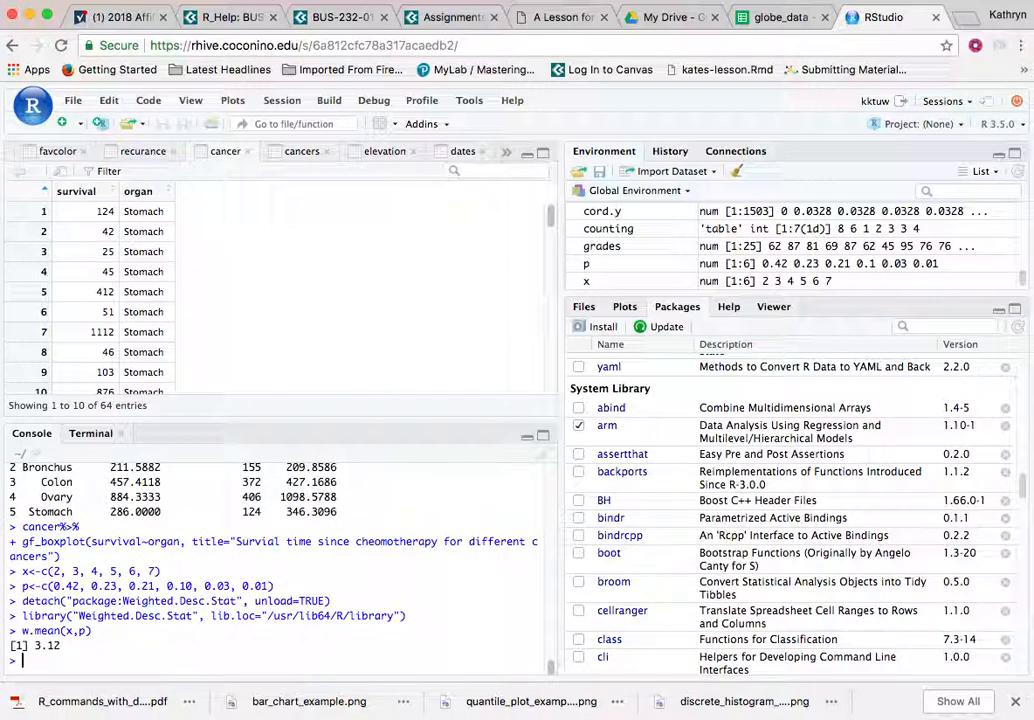
pyautogui.write('w.sd')
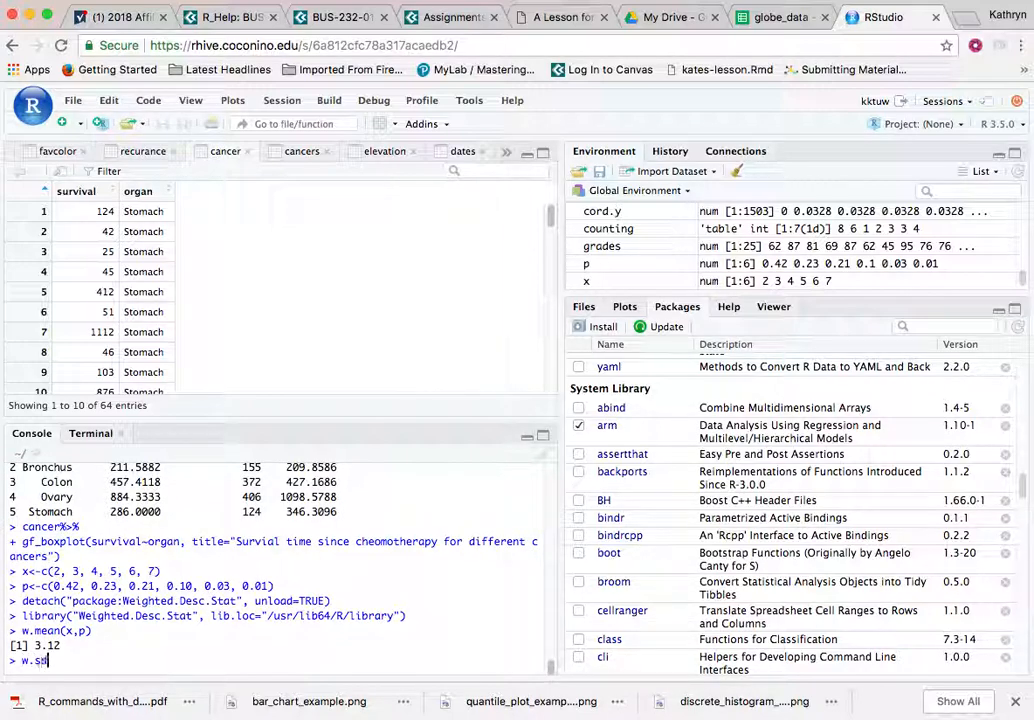
pyautogui.write('d(x,p)')
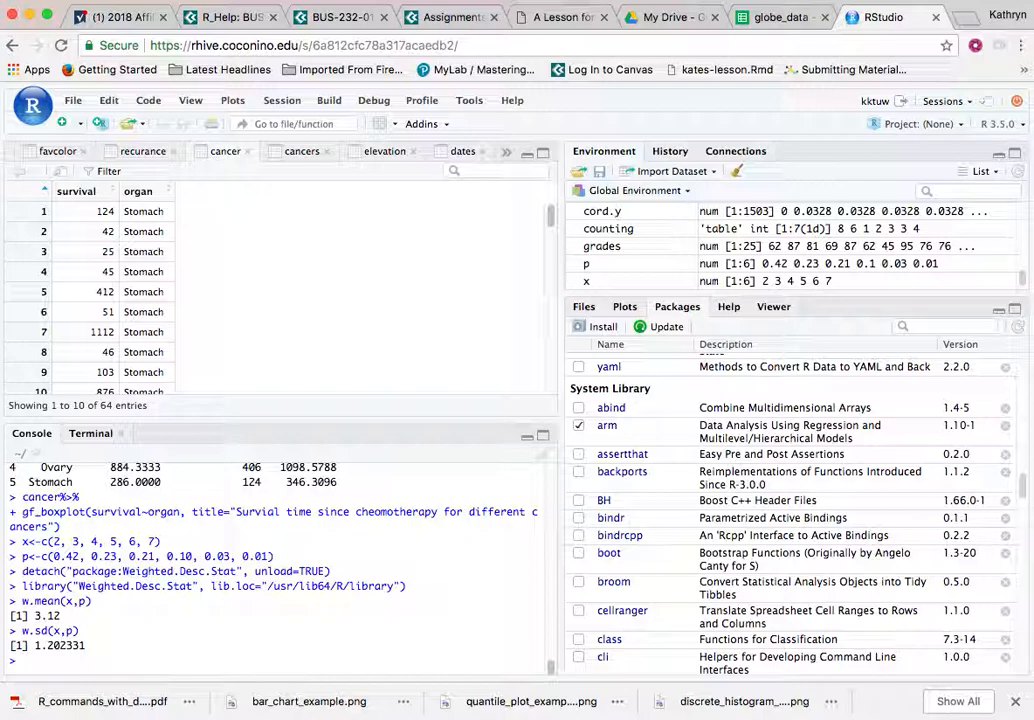
# Run discrete.histogram(x,p) to draw the probability bar chart for x values 2 to 7
pyautogui.write('discr')
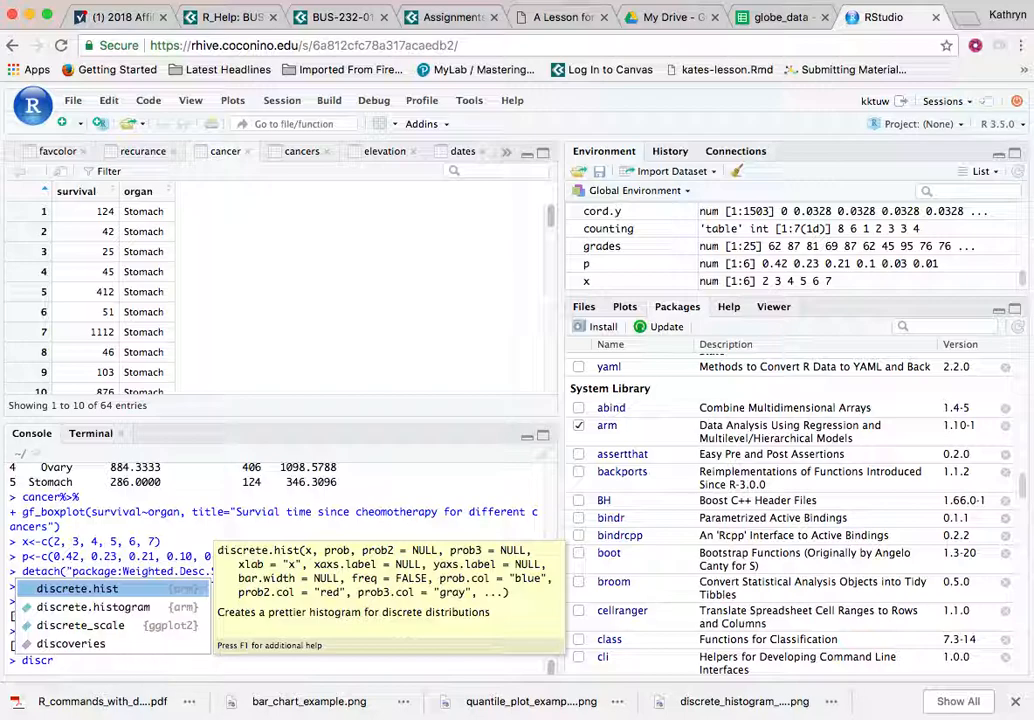
pyautogui.press('Down')
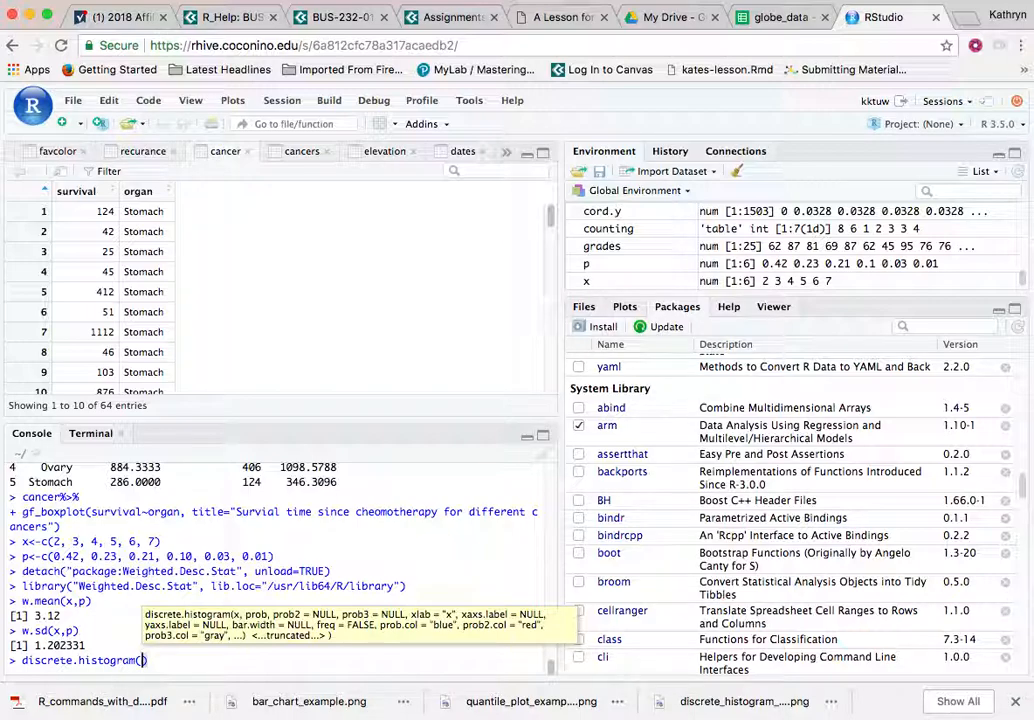
pyautogui.write('x,p,')
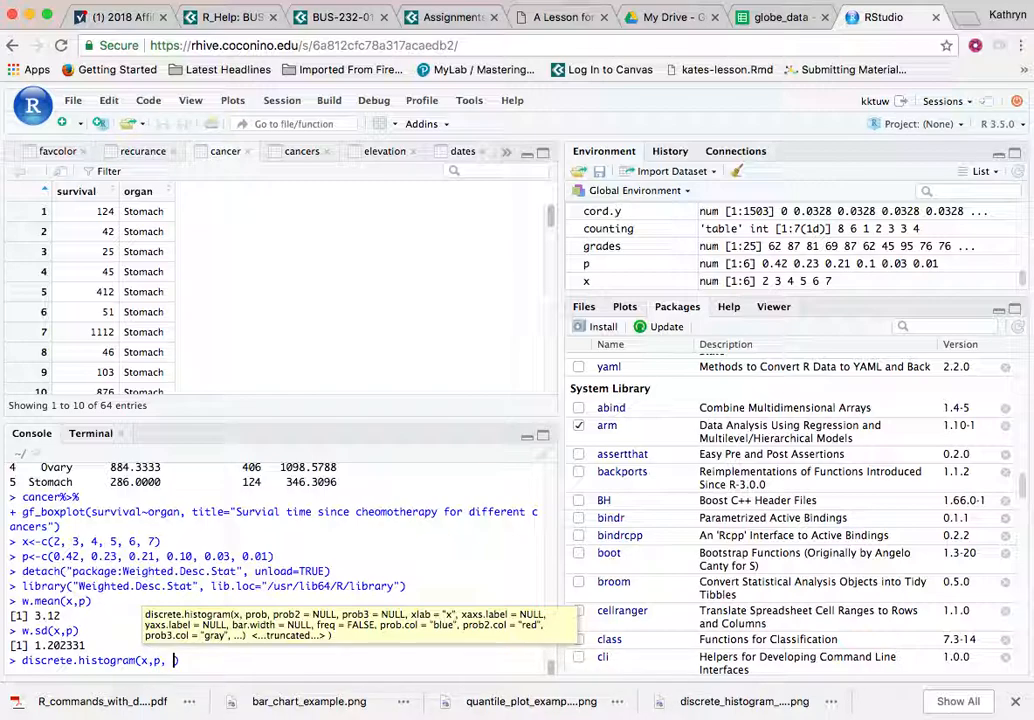
pyautogui.write('bar.width')
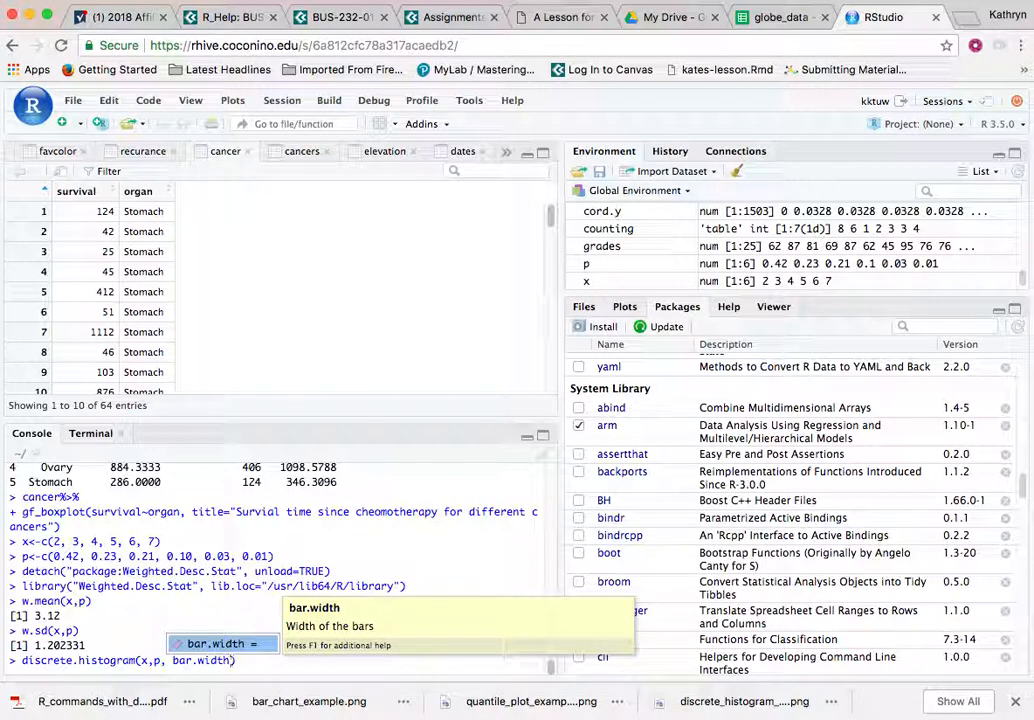
pyautogui.write('1')
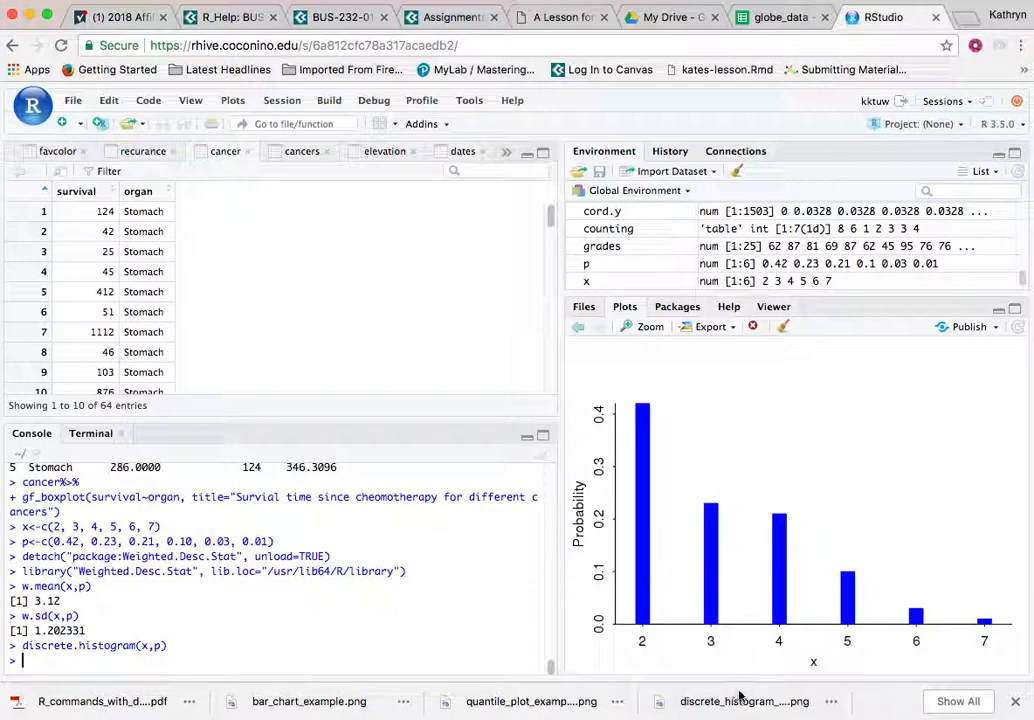
pyautogui.moveTo(696, 624)
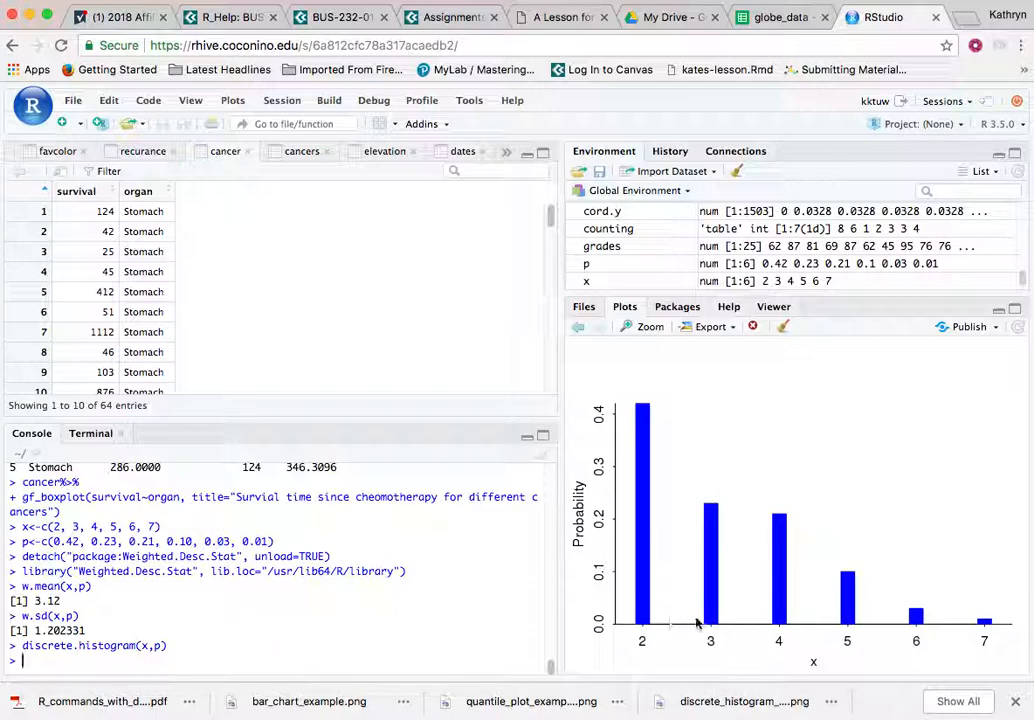
pyautogui.moveTo(648, 616)
pyautogui.write('discrete.histogram(x,p, ')
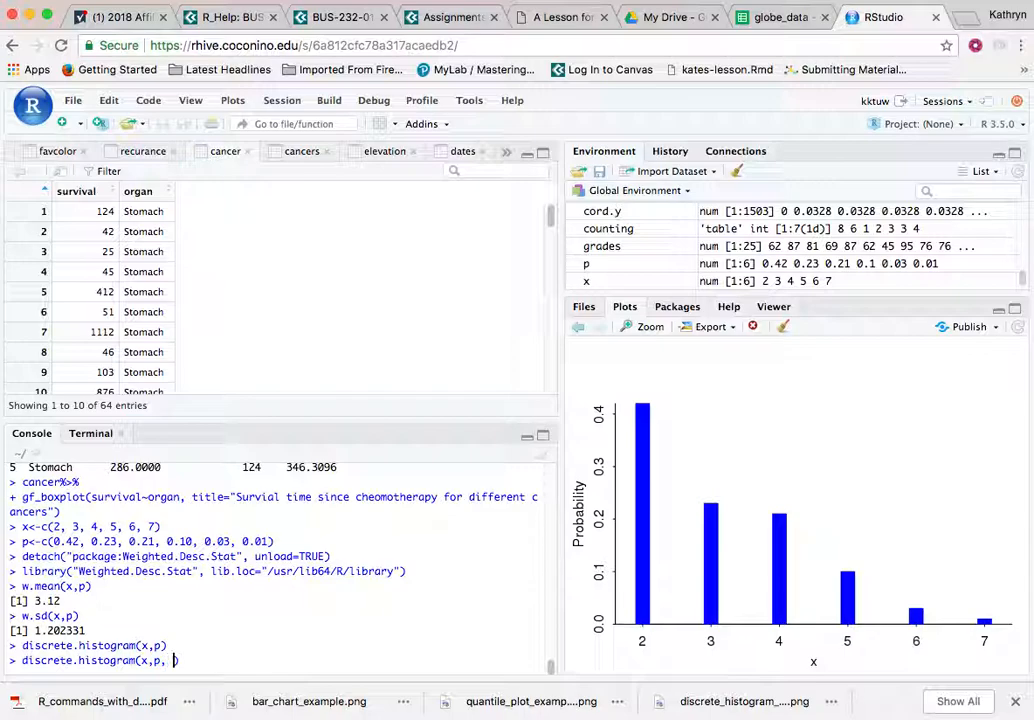
# Redraw with bar.width=1 and main="histogram of family size"
pyautogui.write('bar.w')
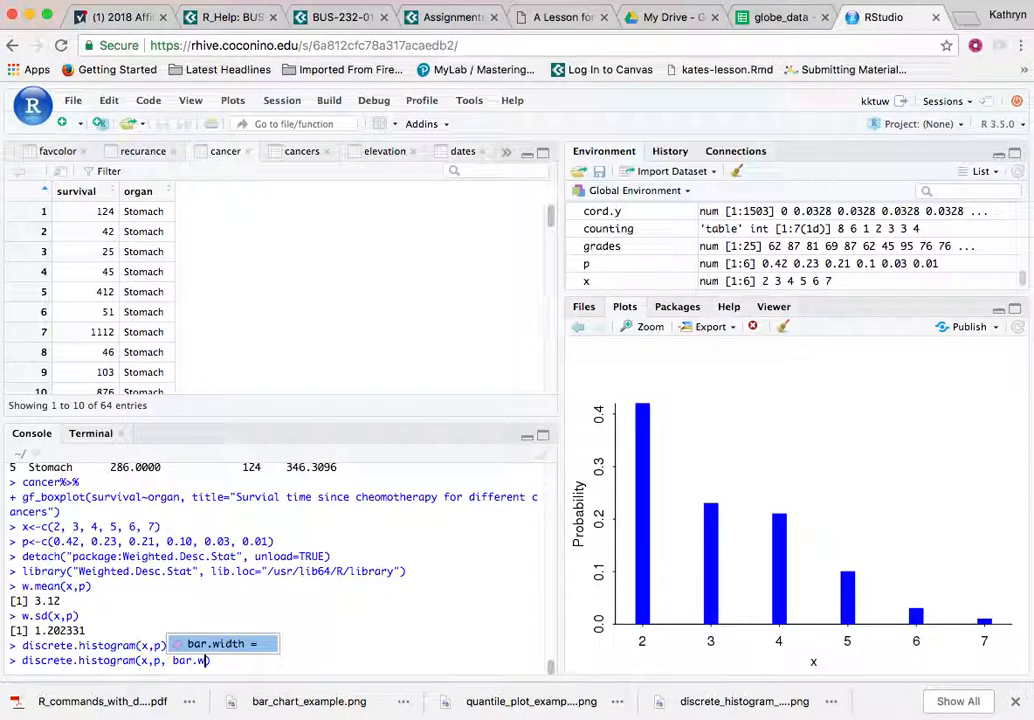
pyautogui.write('dth=')
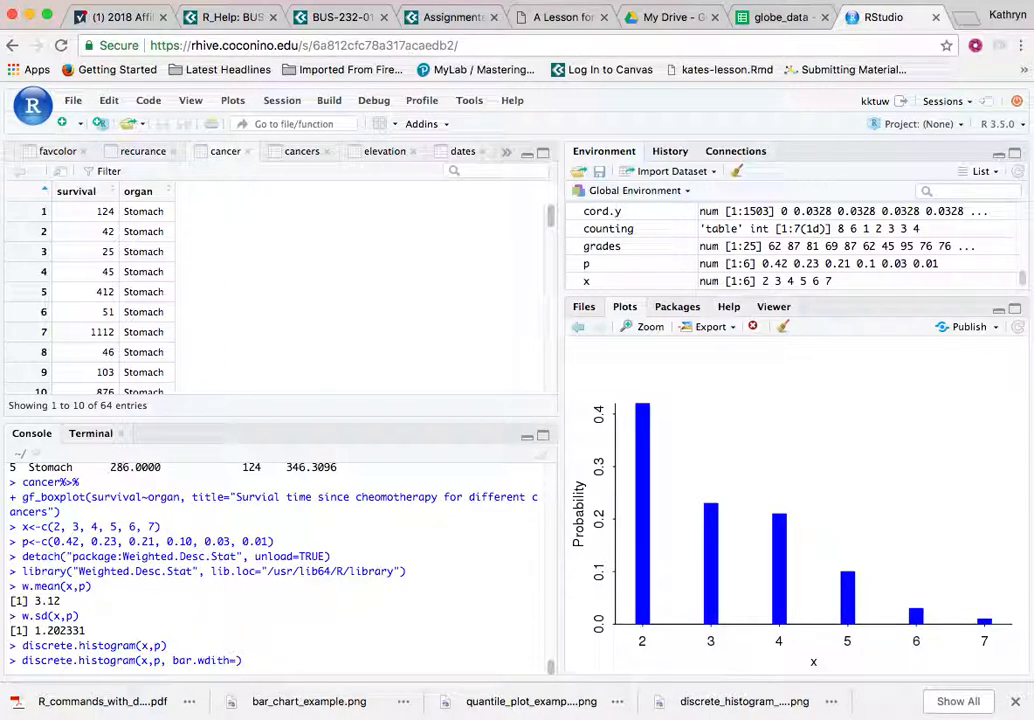
pyautogui.write('1)')
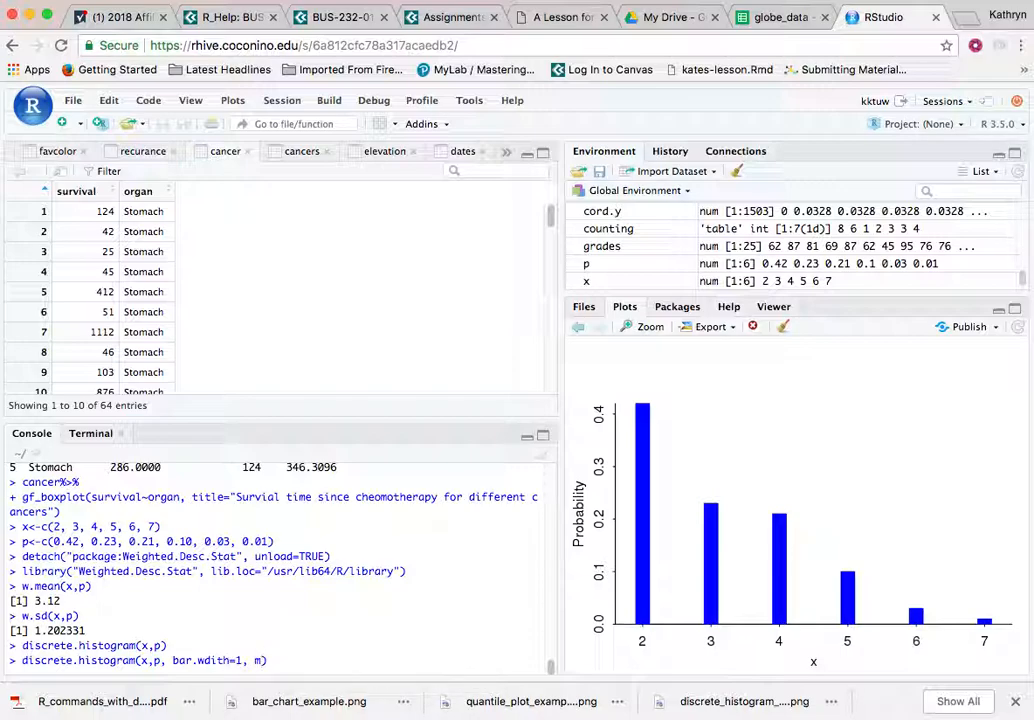
pyautogui.write('main')
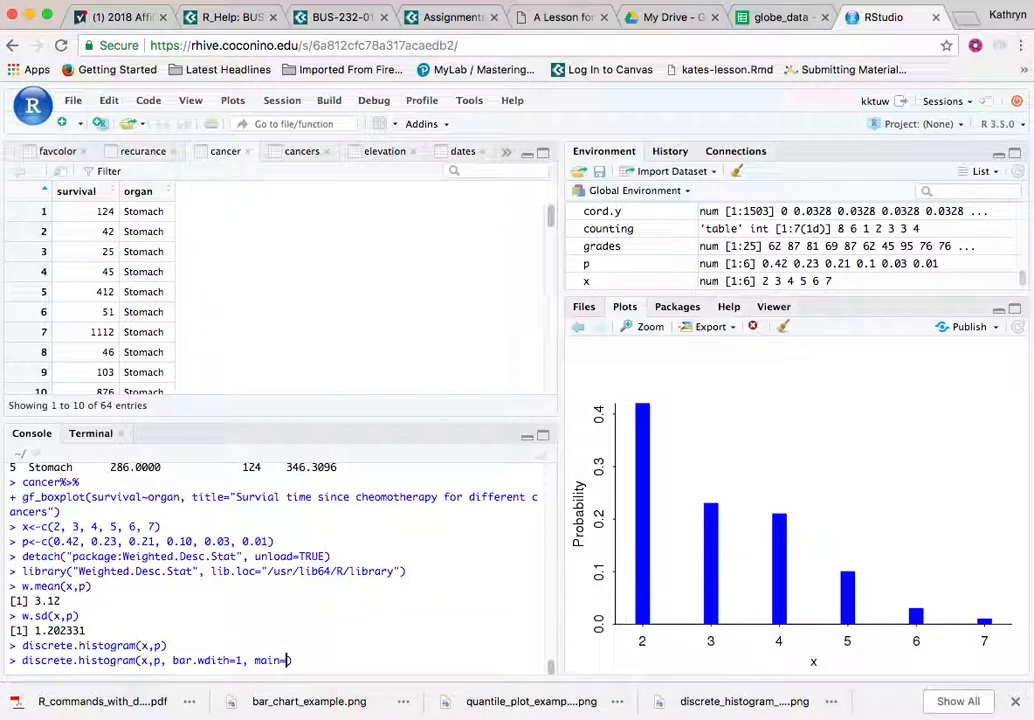
pyautogui.write('="')
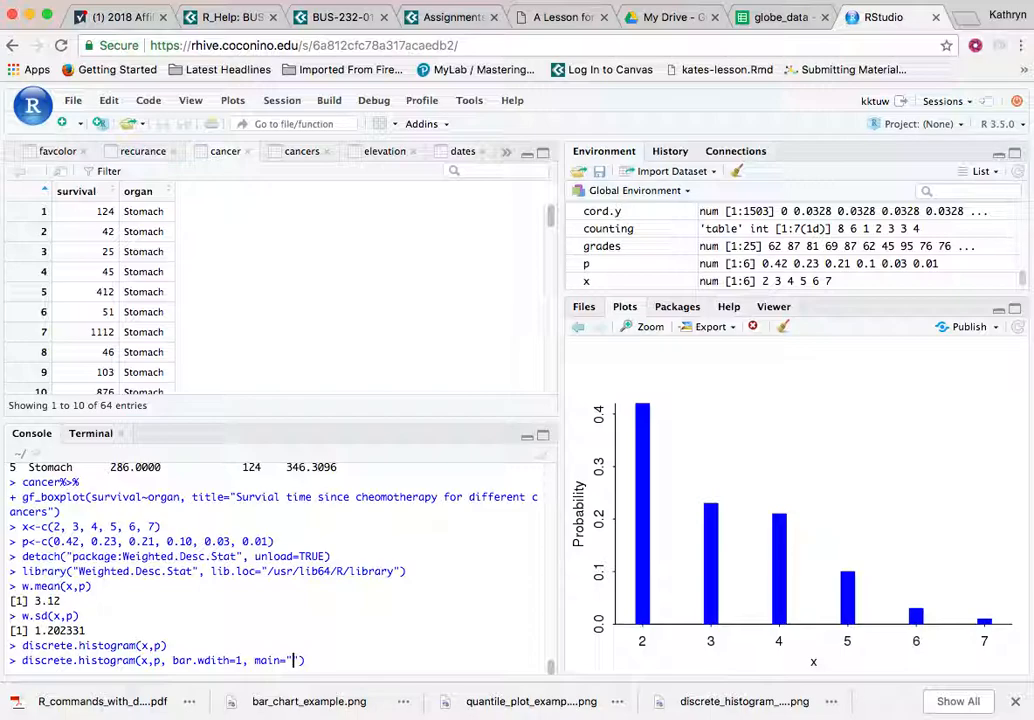
pyautogui.write('histogram o')
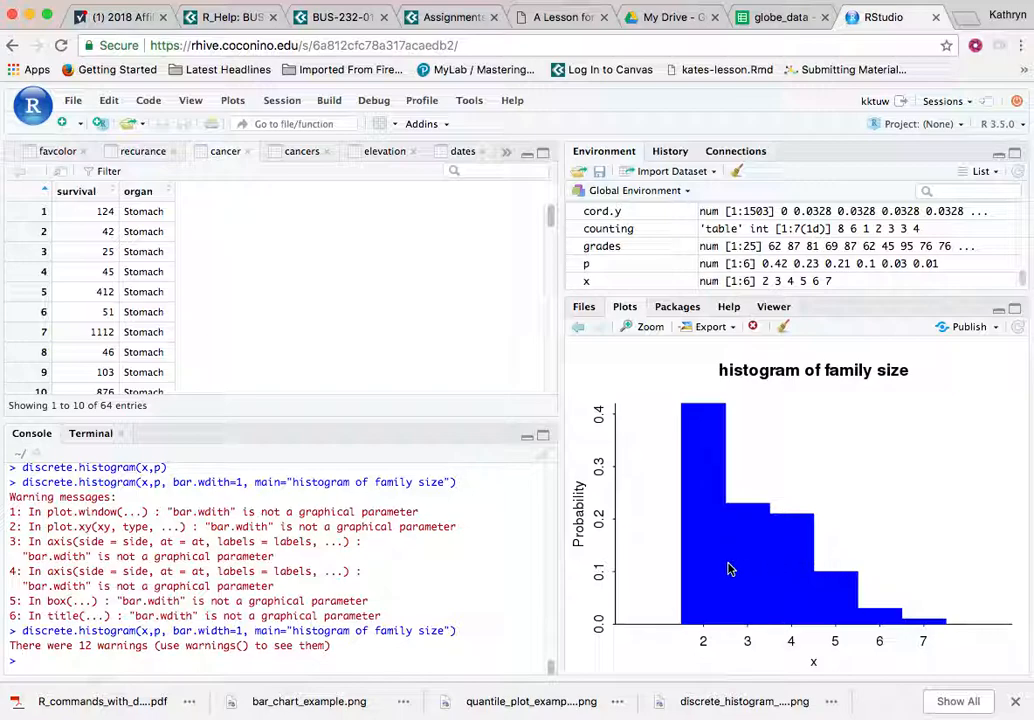
pyautogui.moveTo(712, 576)
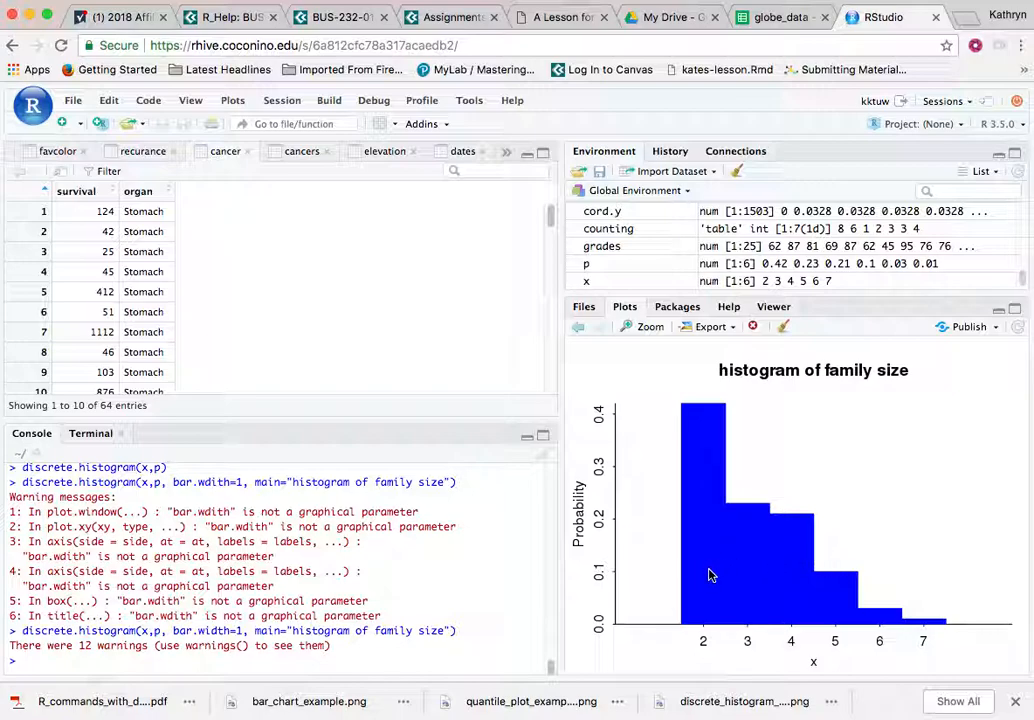
pyautogui.moveTo(748, 558)
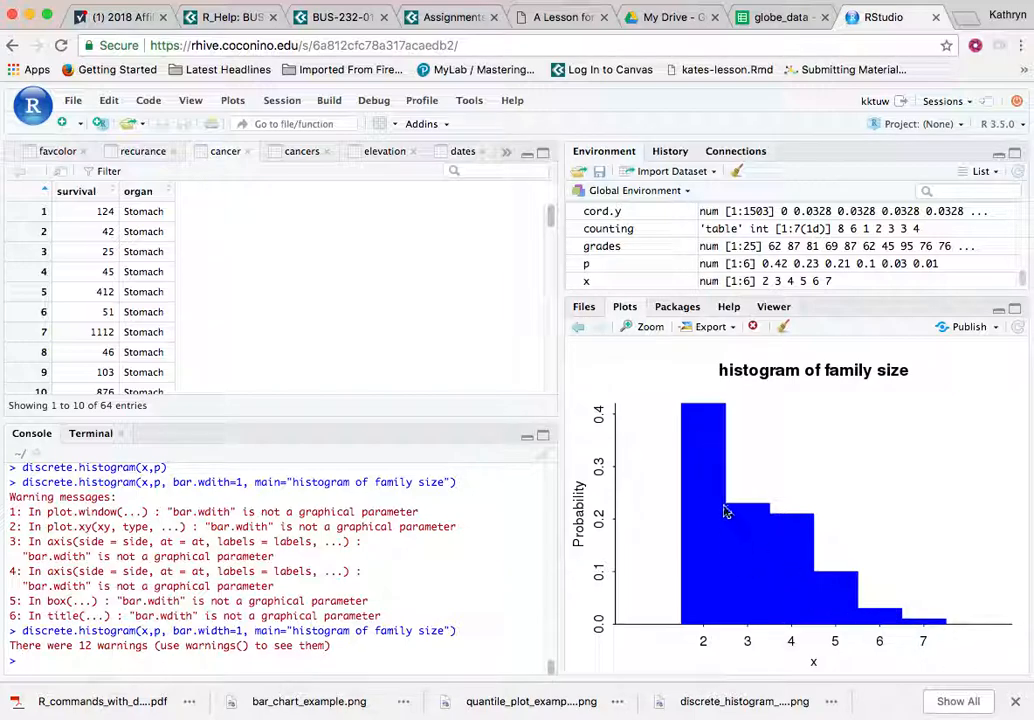
pyautogui.moveTo(916, 628)
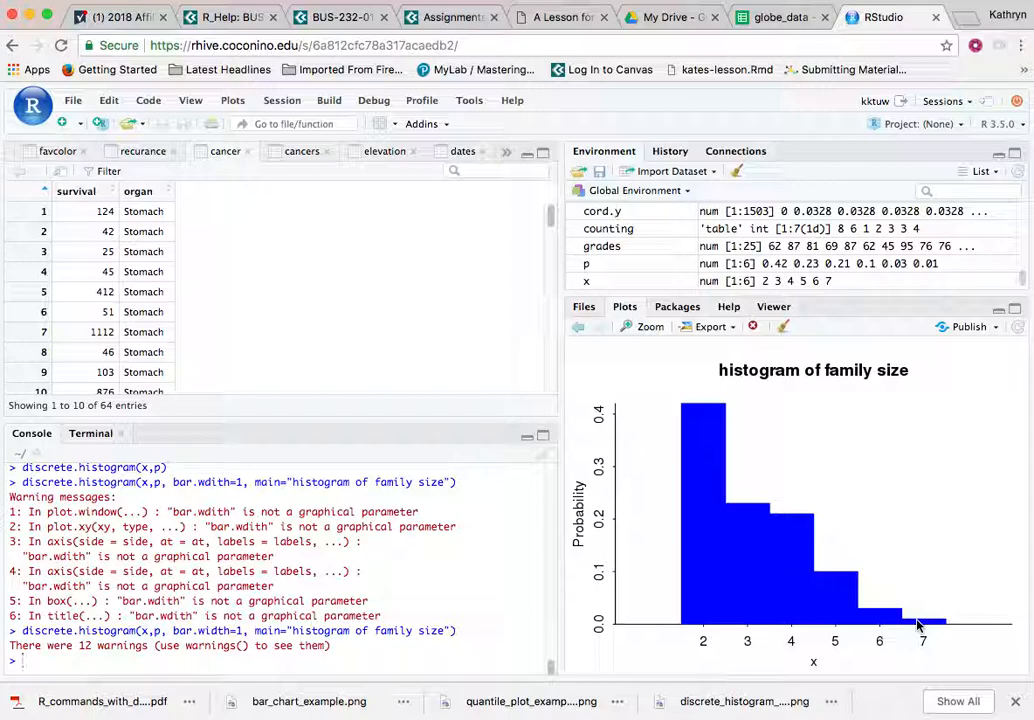